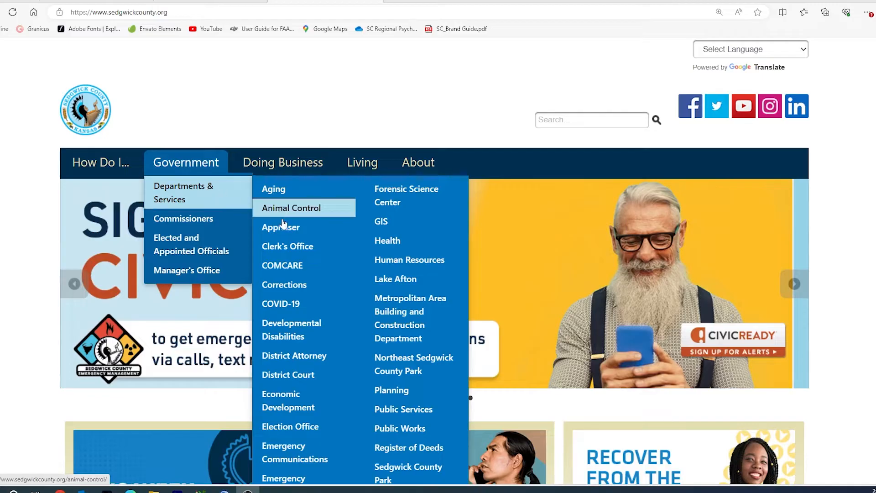
- Go from the Appraiser's Office Appeals page to the Smart File On-Line Portal login
left_click(281, 226)
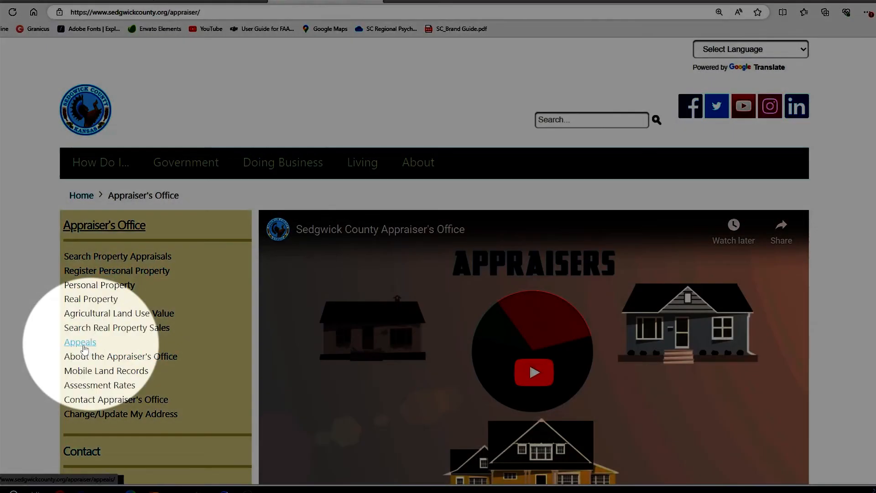
left_click(80, 342)
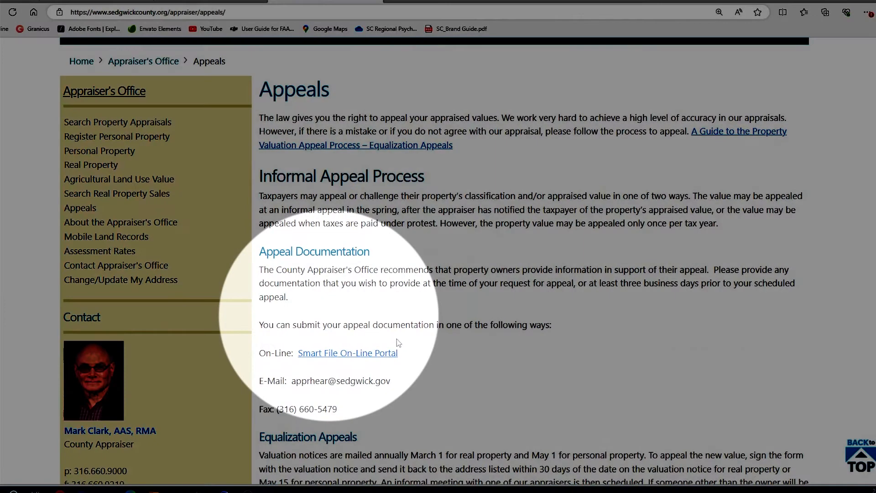
mouse_move(348, 353)
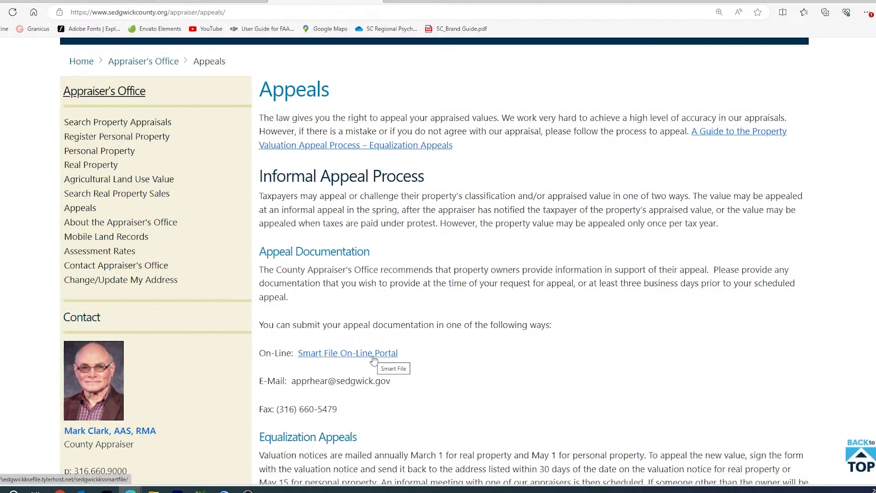
left_click(347, 352)
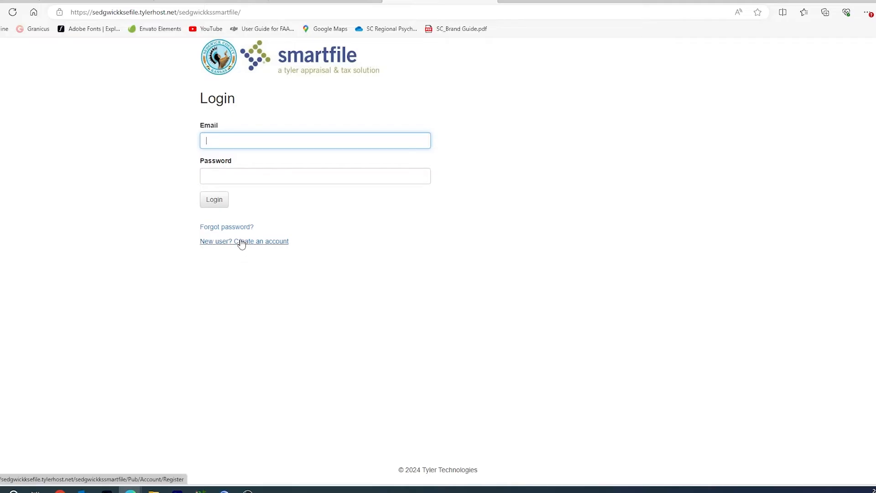
- Log in to Smartfile with the account email and password
left_click(243, 241)
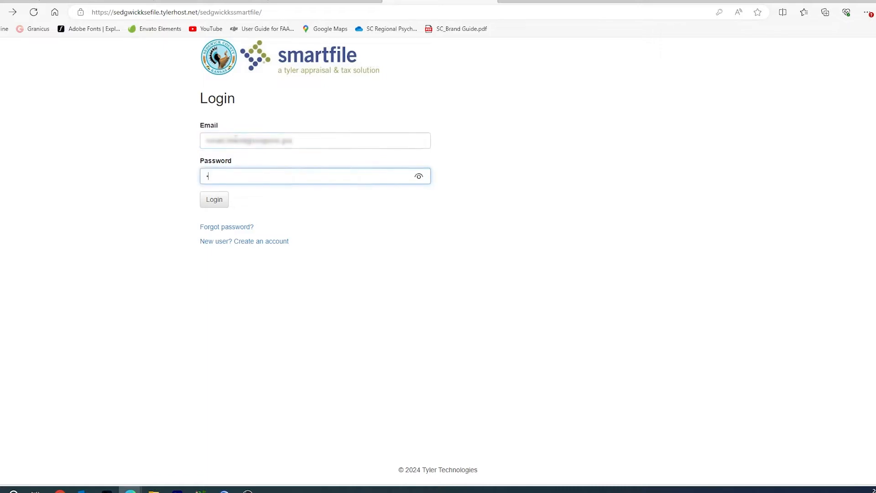
left_click(213, 199)
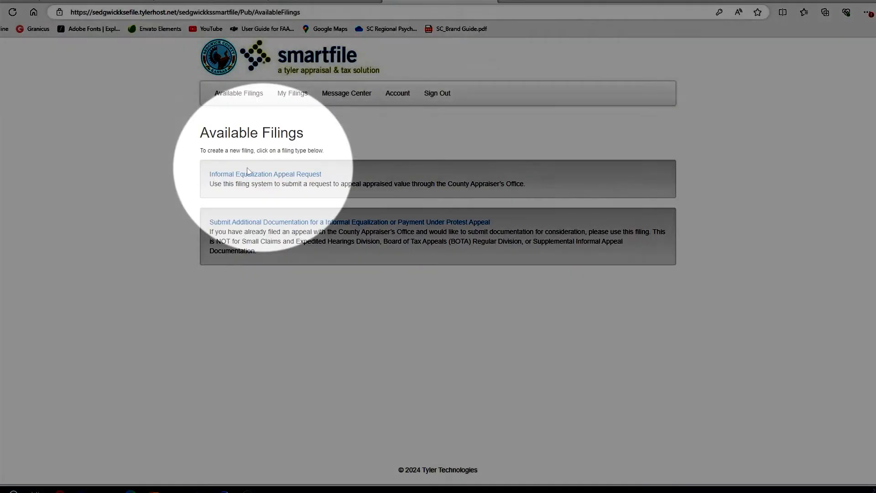
mouse_move(281, 183)
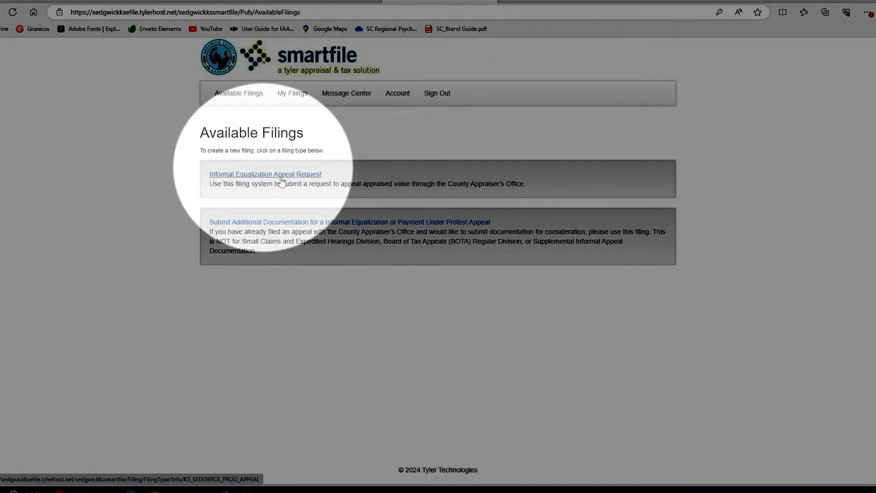
left_click(264, 174)
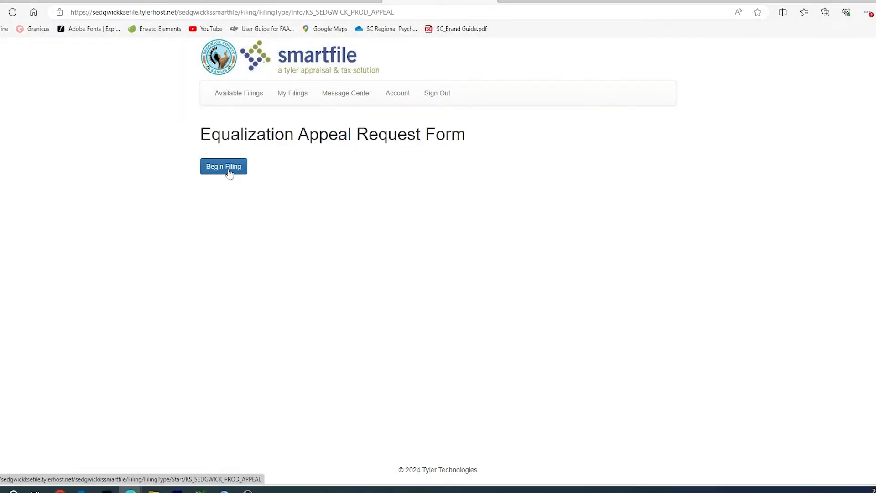
left_click(223, 167)
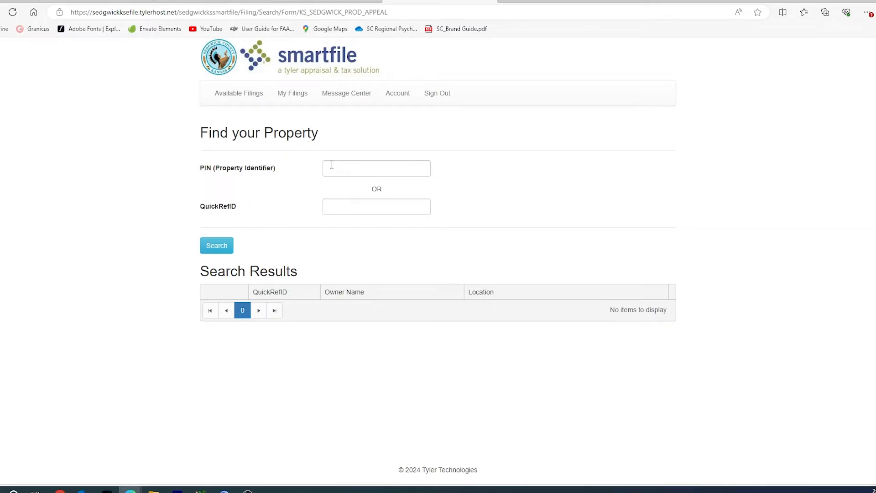
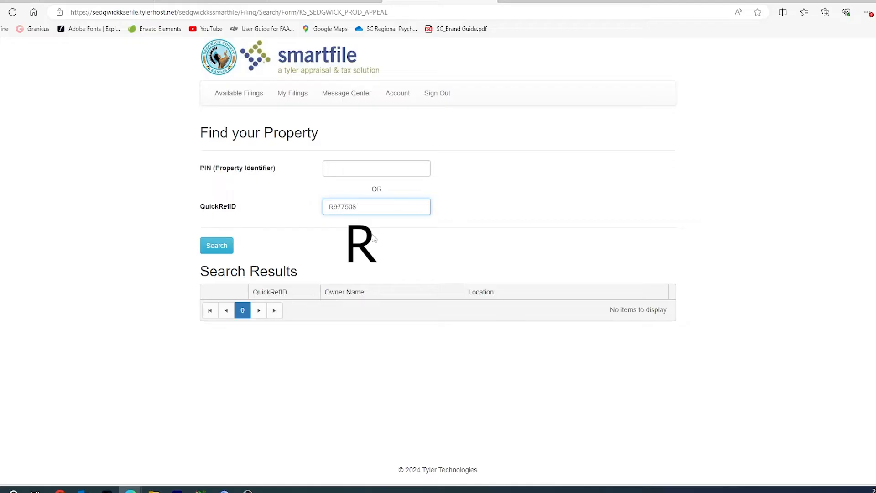
left_click(216, 245)
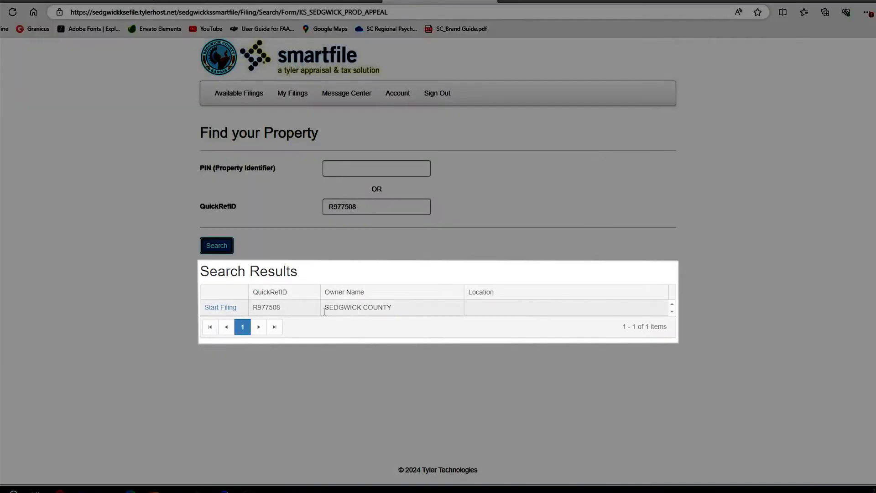
left_click(220, 307)
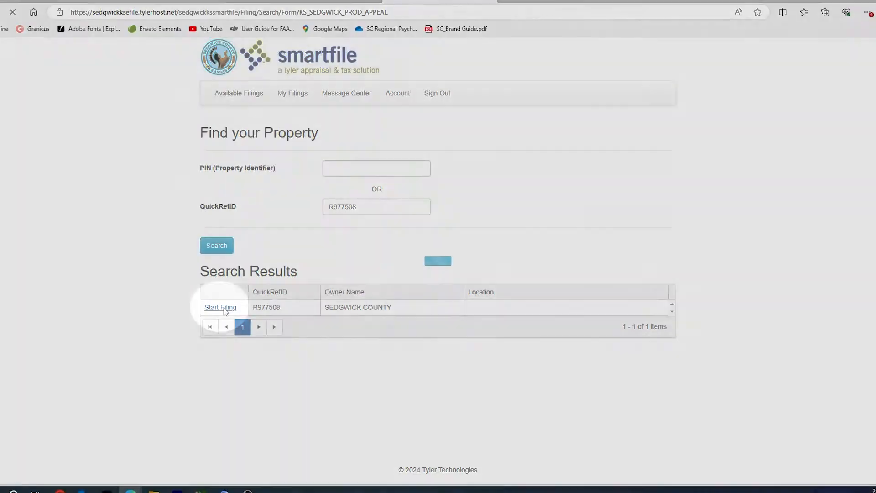
left_click(220, 307)
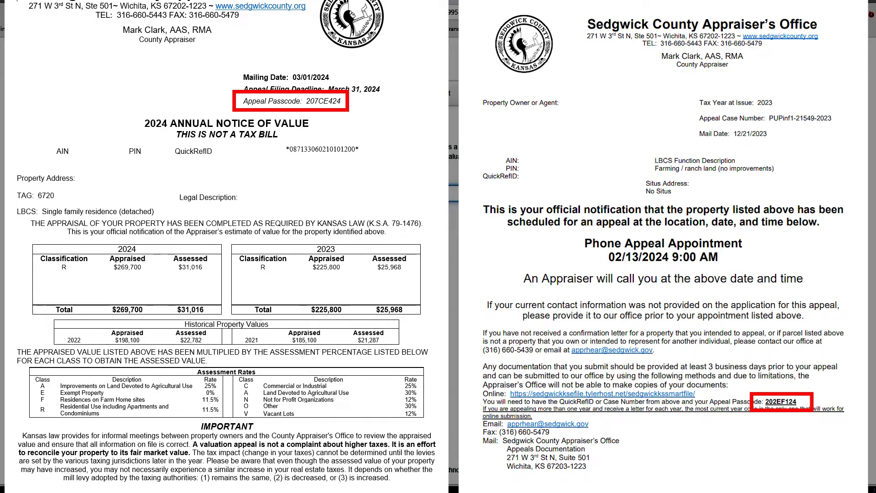
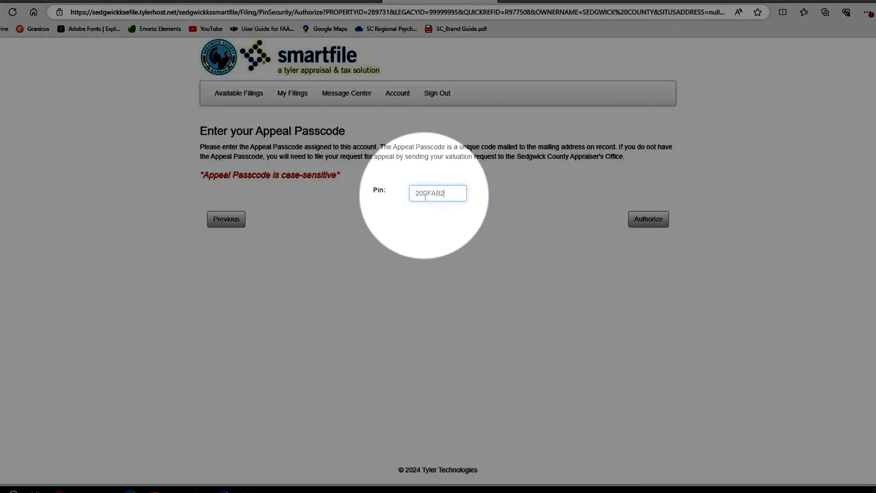
left_click(647, 219)
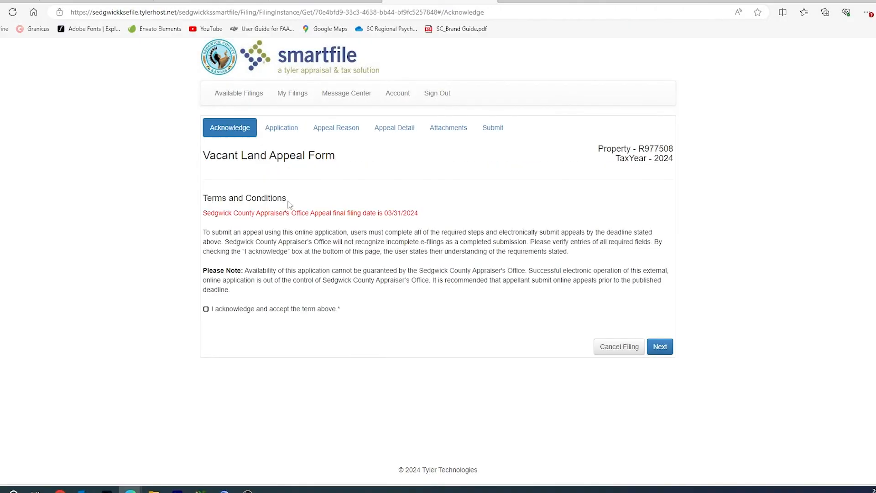
mouse_move(311, 200)
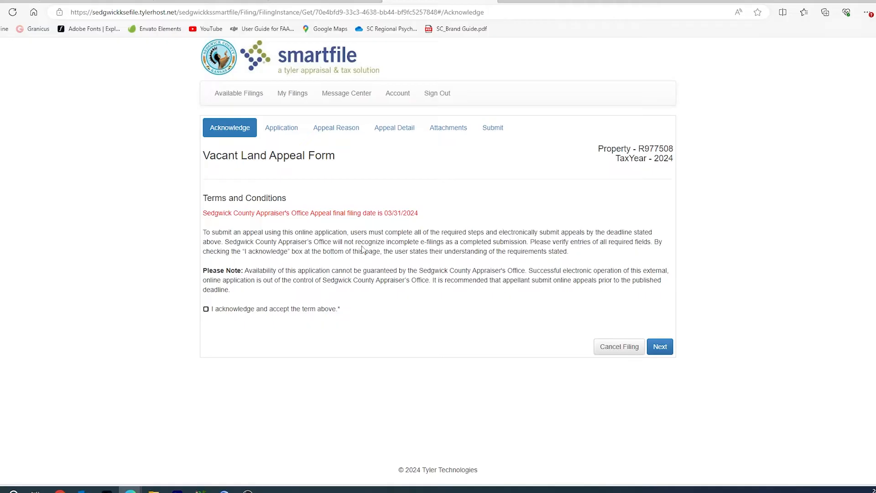
- Accept the terms and conditions and continue to the Application step
left_click(206, 309)
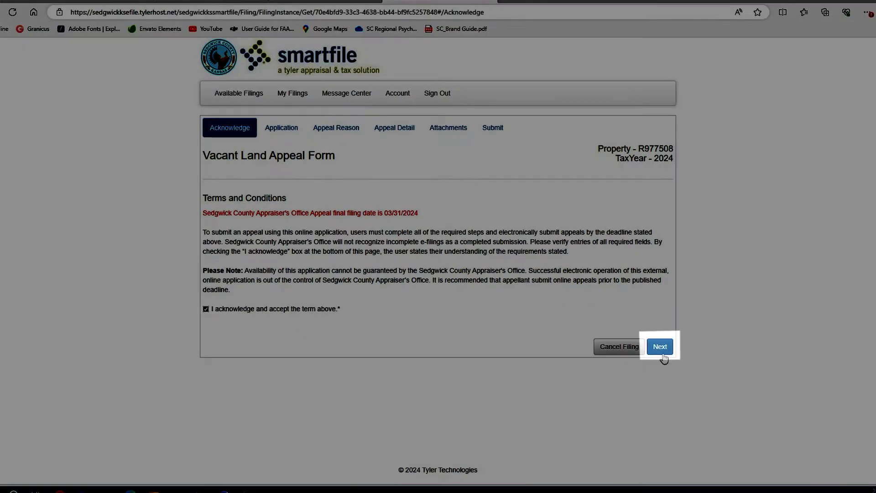
left_click(659, 346)
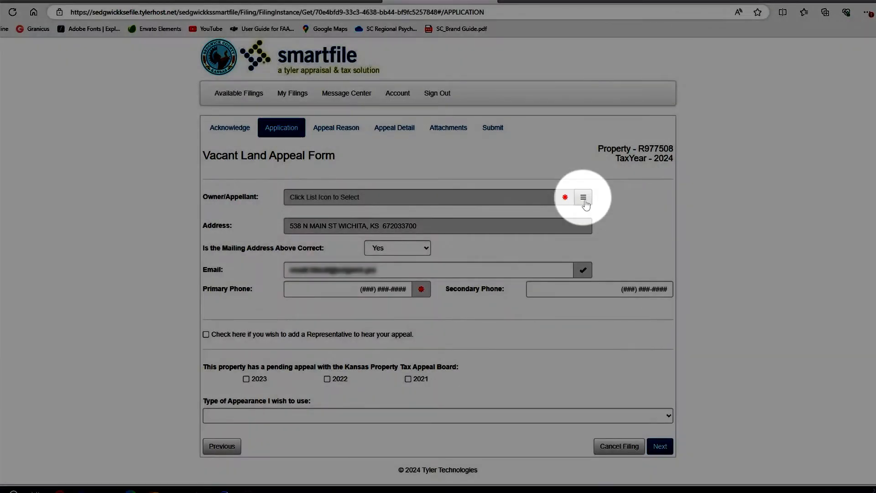
- Set the owner to SEDGWICK COUNTY and mark the mailing address as correct
left_click(582, 197)
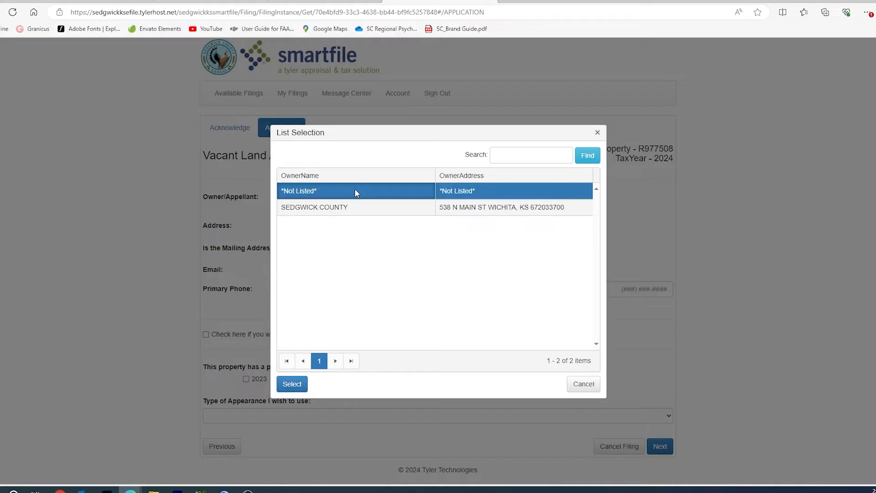
left_click(292, 383)
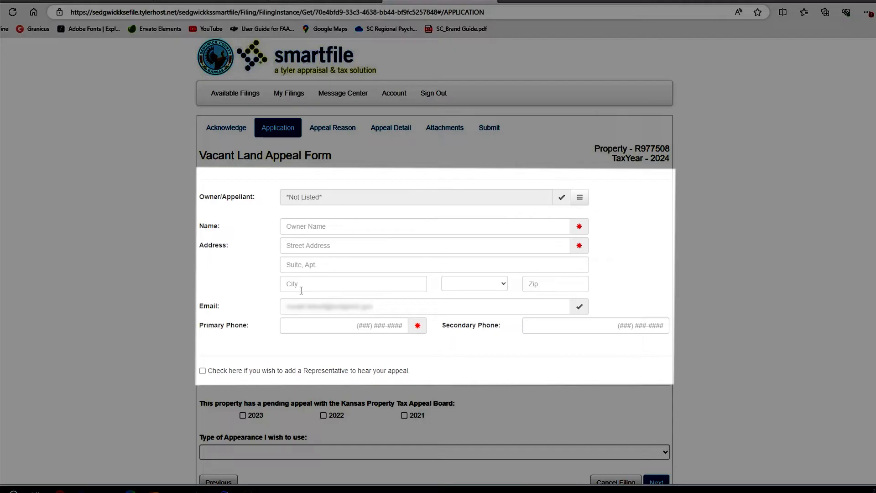
left_click(580, 197)
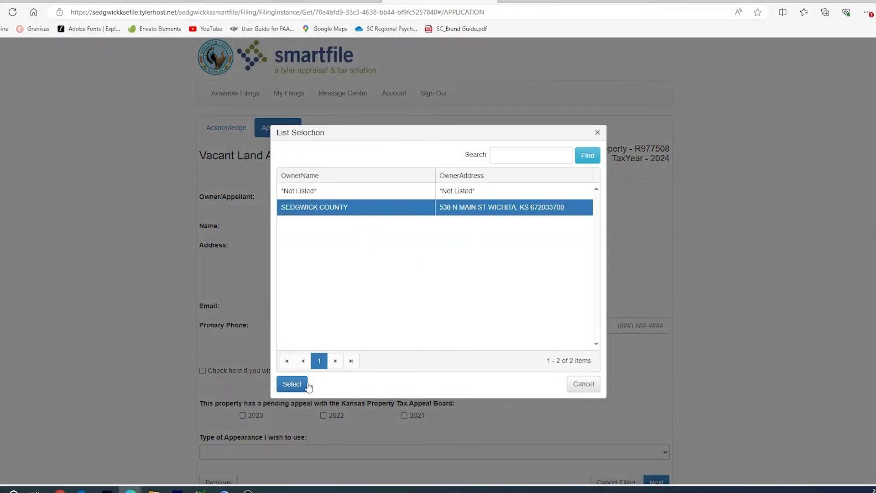
left_click(291, 383)
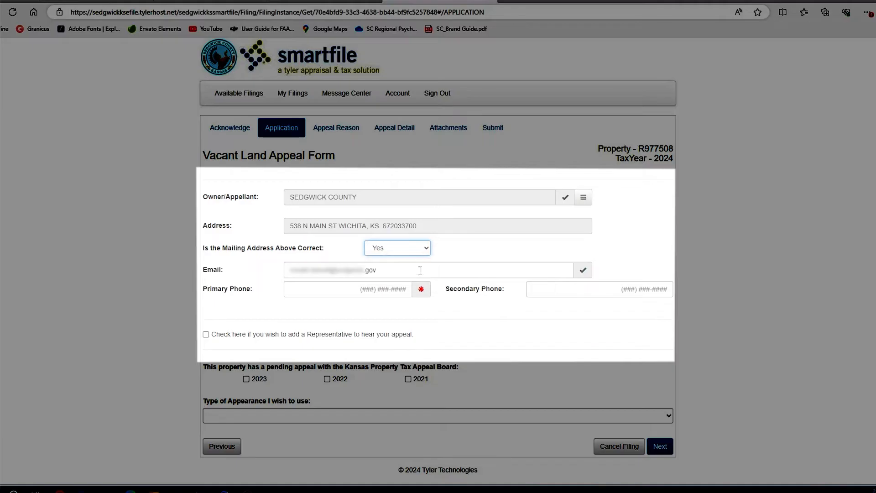
left_click(396, 247)
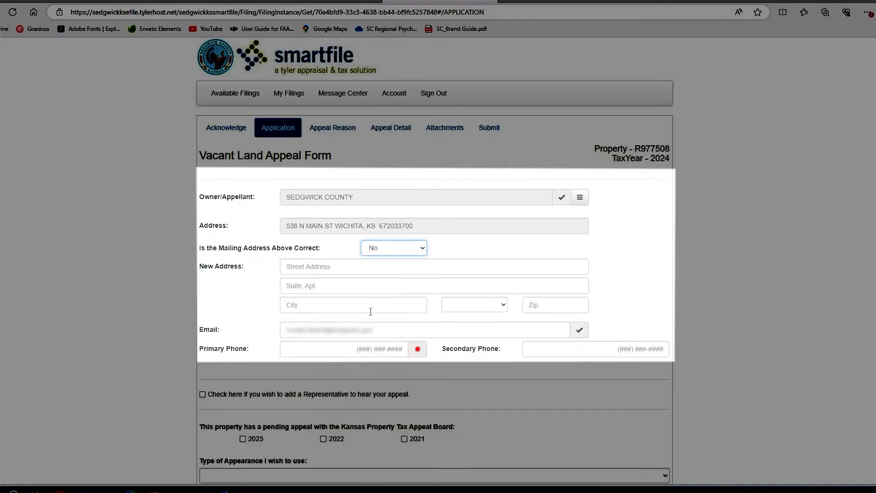
left_click(393, 247)
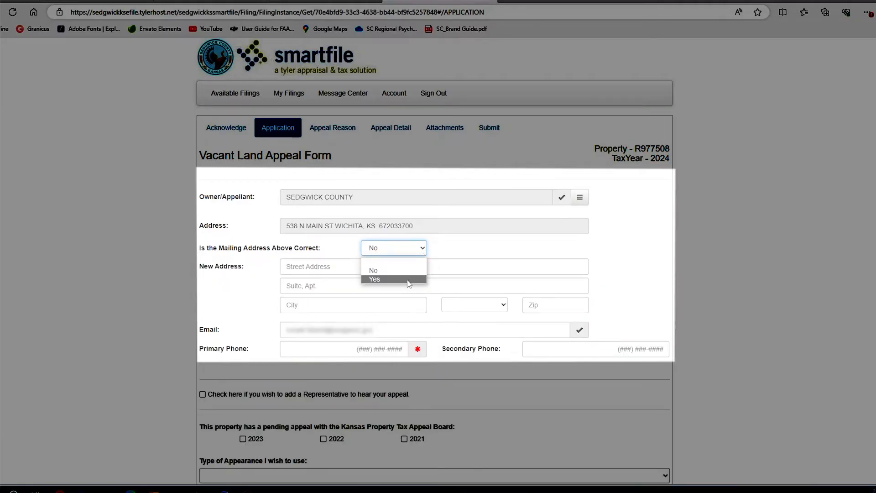
left_click(374, 279)
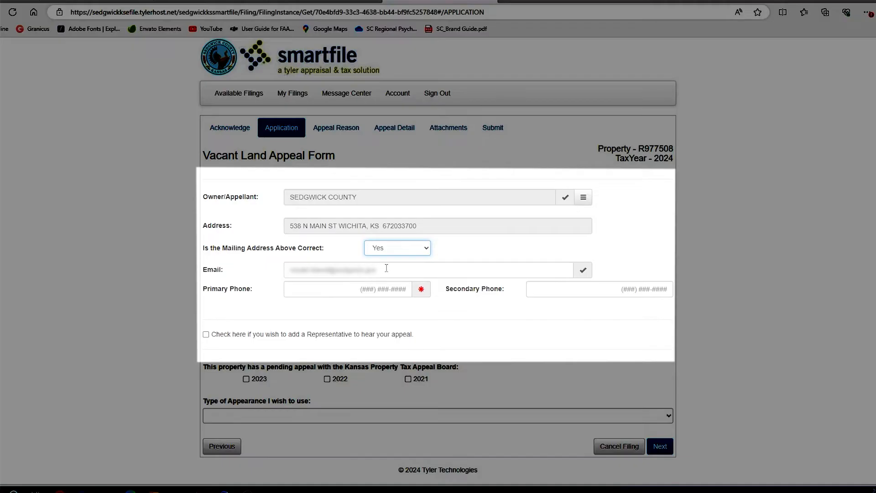
left_click(385, 269)
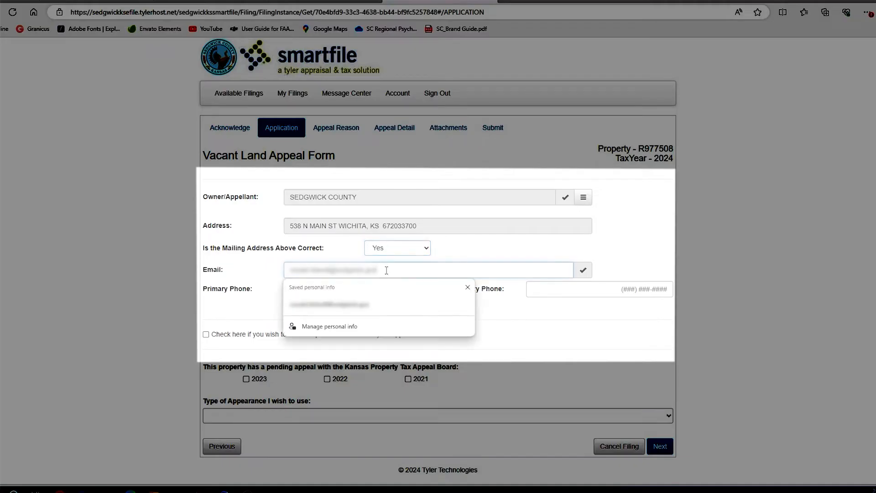
left_click(346, 289)
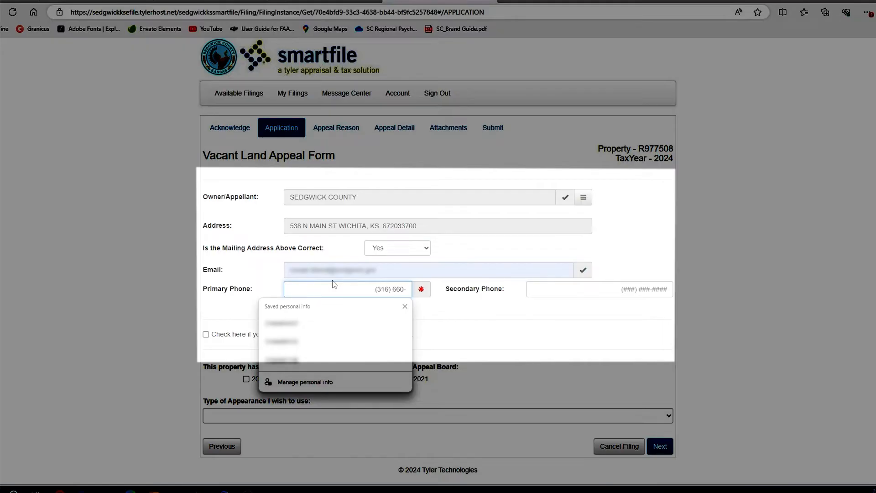
left_click(282, 323)
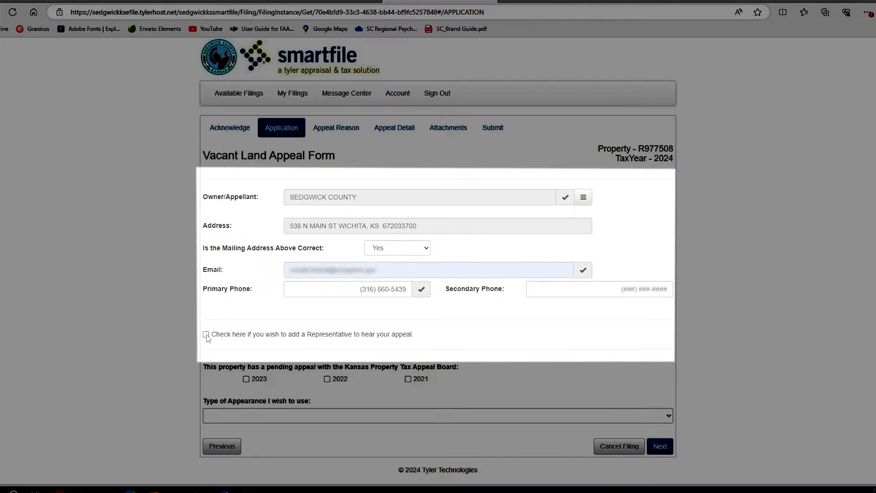
left_click(206, 333)
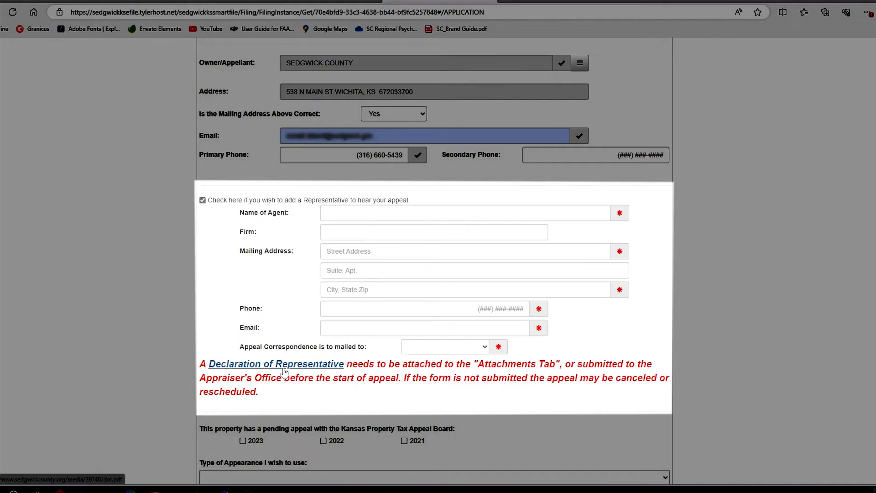
- Leave Representative unchecked and set appearance to 'I wish that the Appraiser's Office call me'
left_click(276, 364)
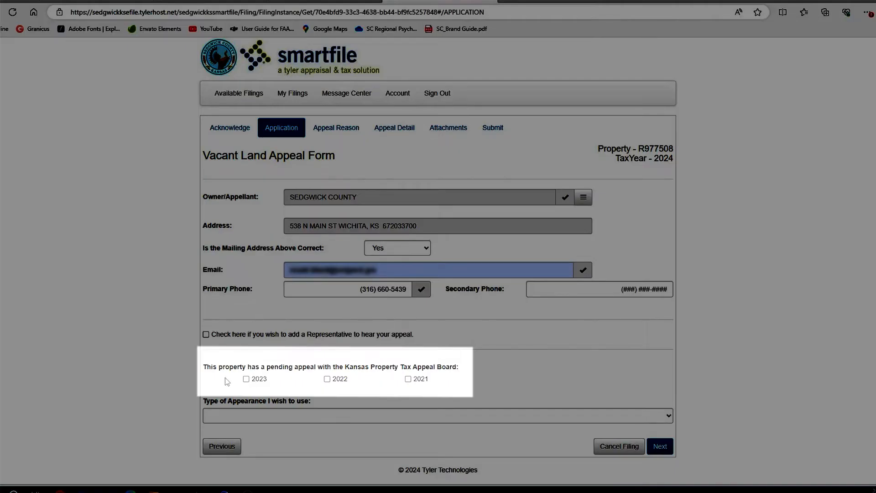
mouse_move(264, 390)
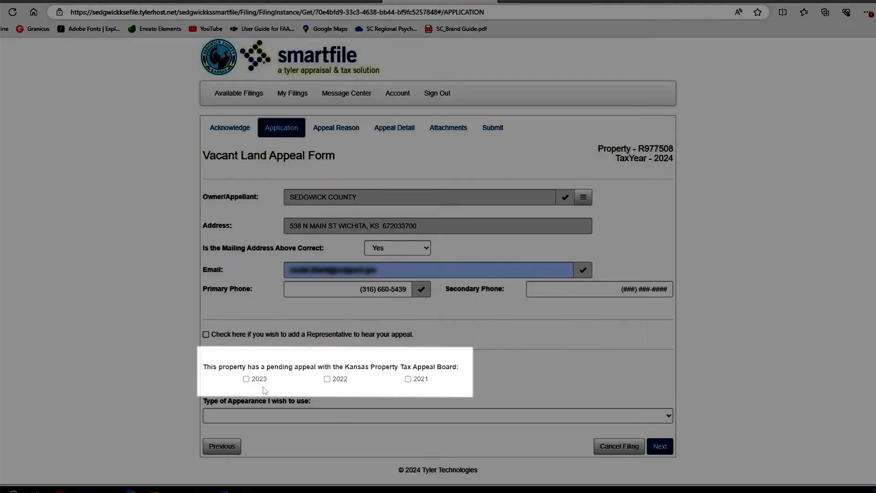
mouse_move(451, 380)
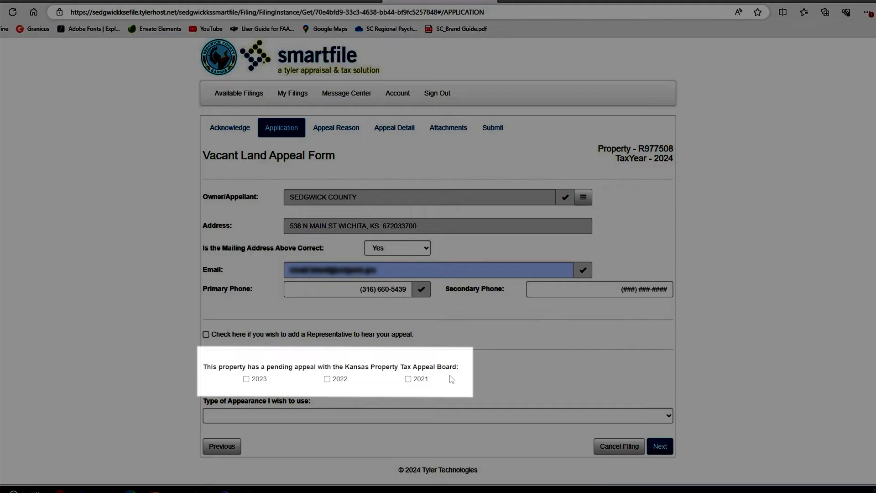
left_click(438, 415)
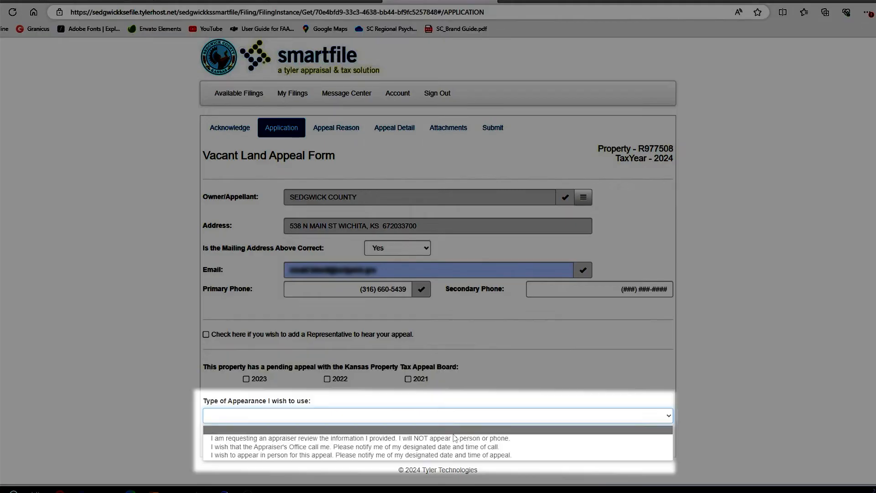
left_click(341, 445)
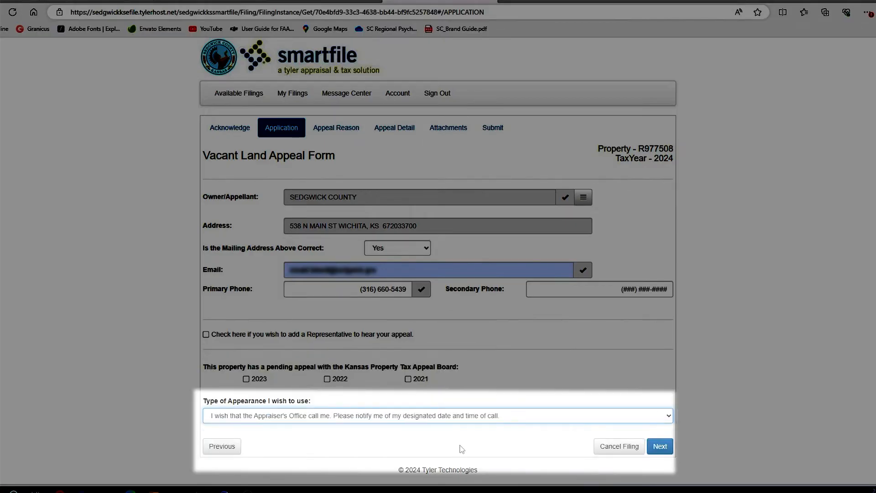
- On the Appeal Reason step, with Other checked, request an appraised value of 550000
left_click(659, 445)
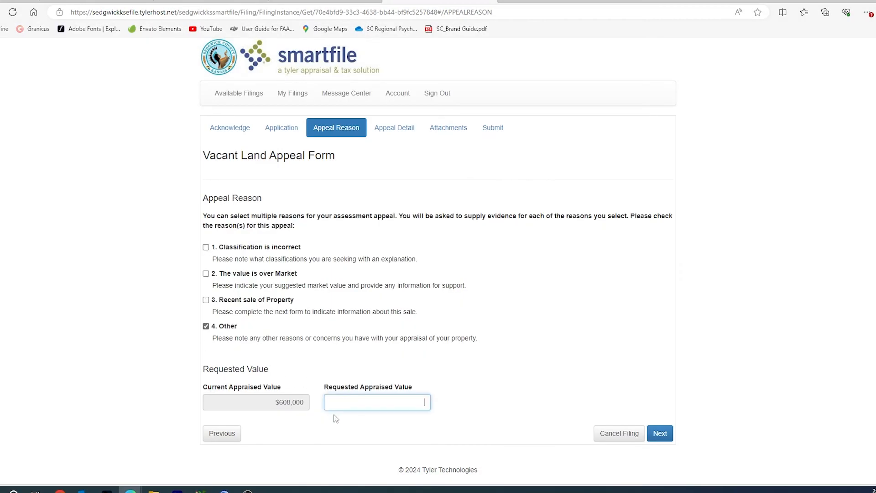
type("550")
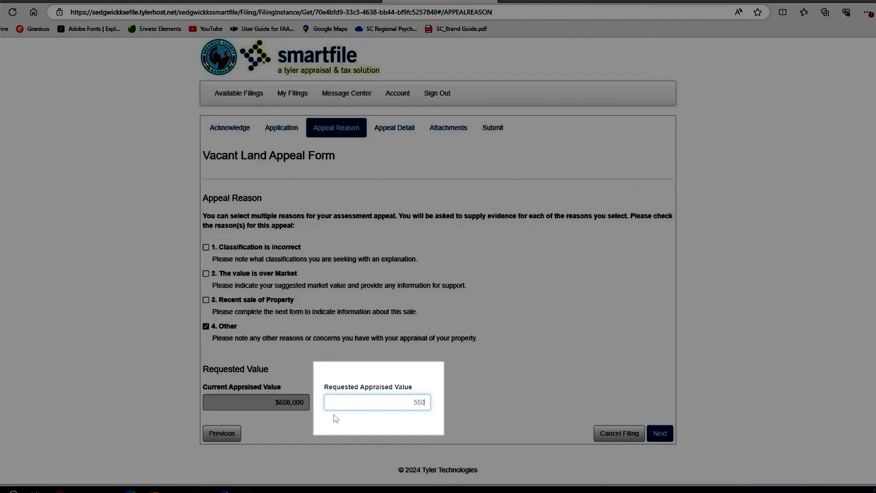
type("000")
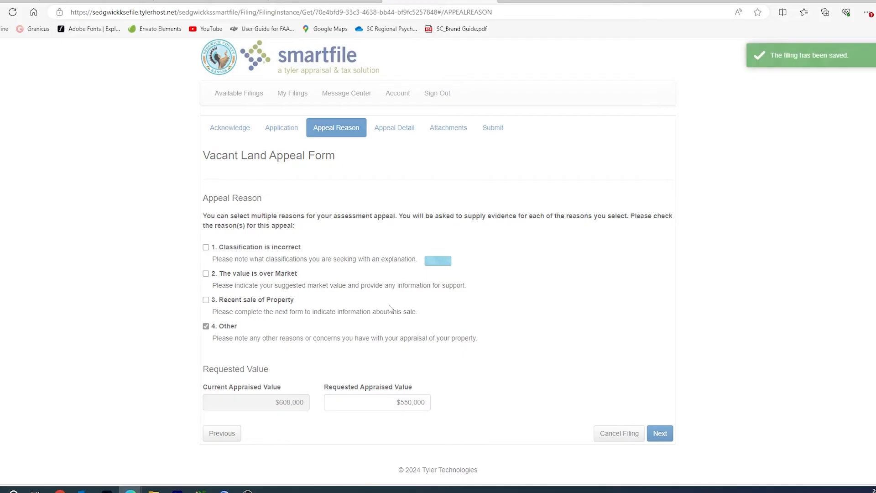
- Open the Appeal Details step and select the empty Comments/Notes box
left_click(659, 433)
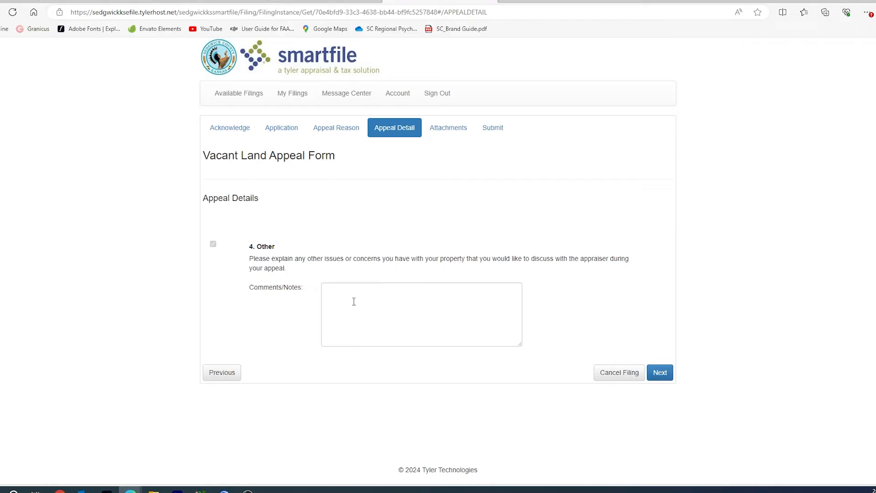
mouse_move(355, 300)
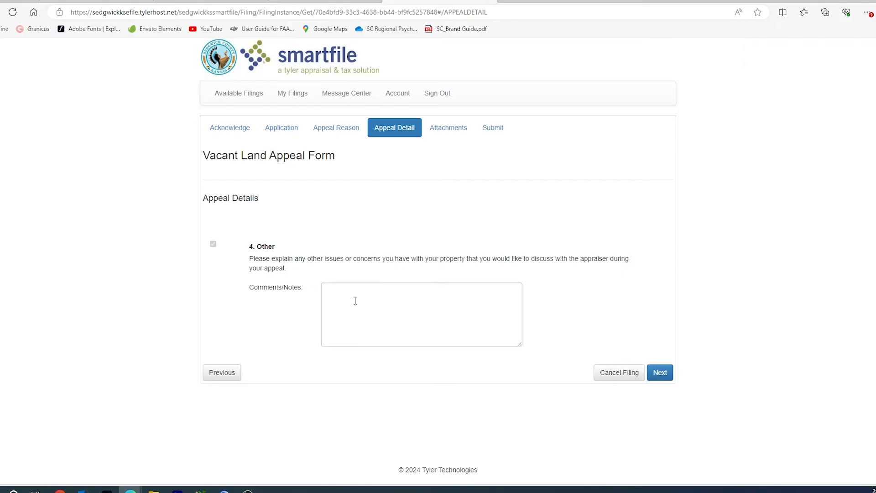
left_click(421, 314)
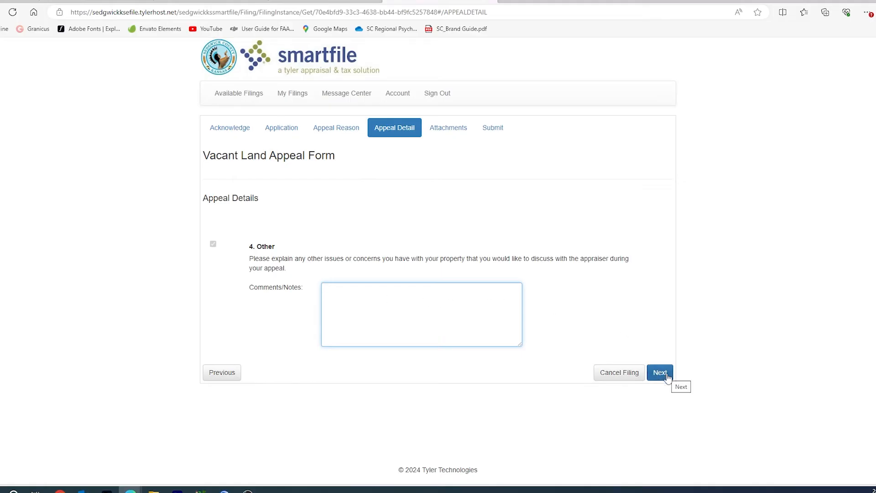
- Submit the appeal from the Submit tab and confirm Yes, producing Filing ID 308
left_click(659, 372)
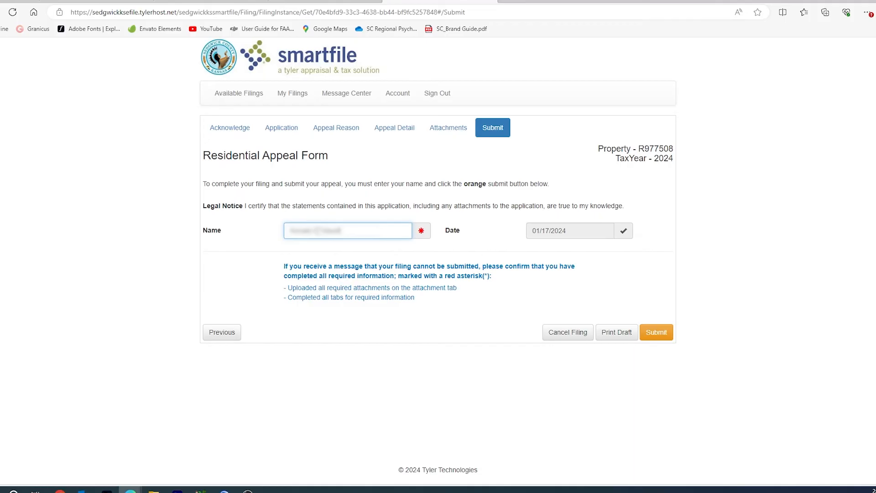
left_click(656, 331)
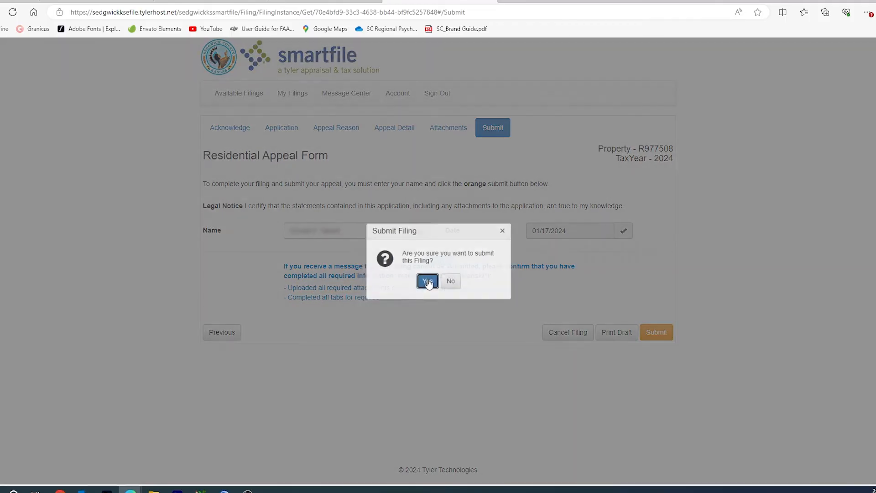
left_click(427, 280)
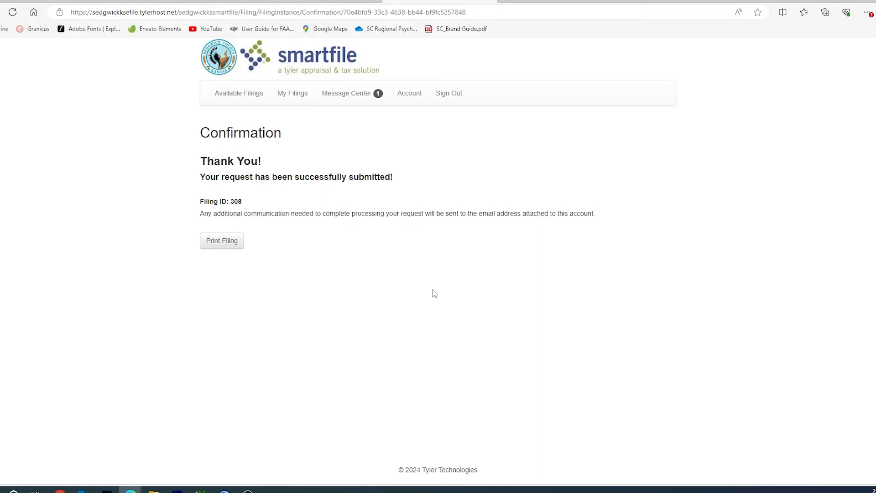
mouse_move(406, 198)
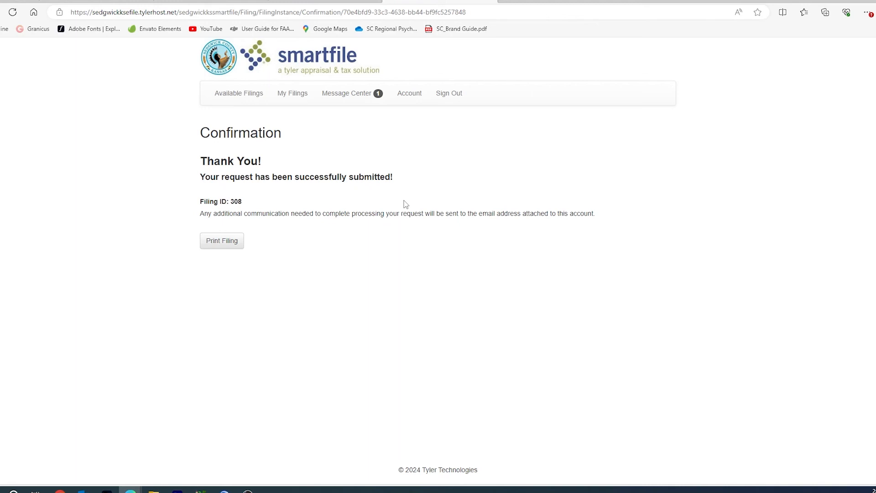
mouse_move(408, 186)
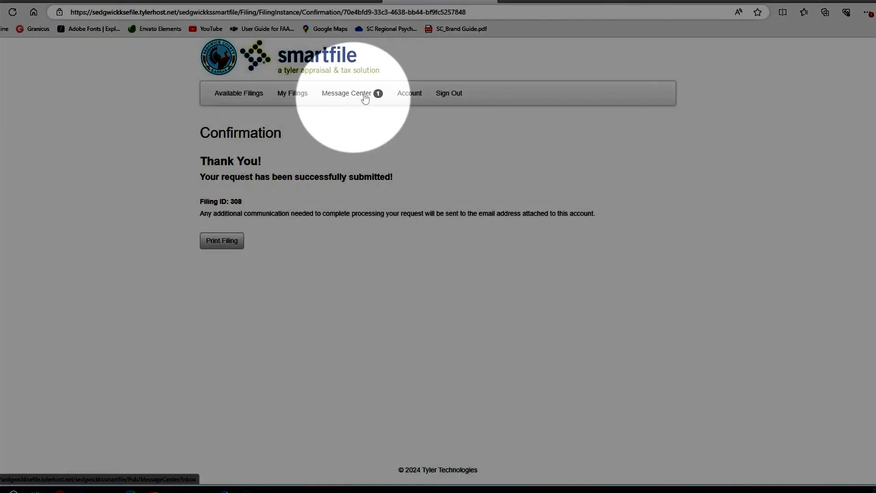
- Open the top 'Your Application for Appeal Has Been Received' message in Message Center
left_click(346, 92)
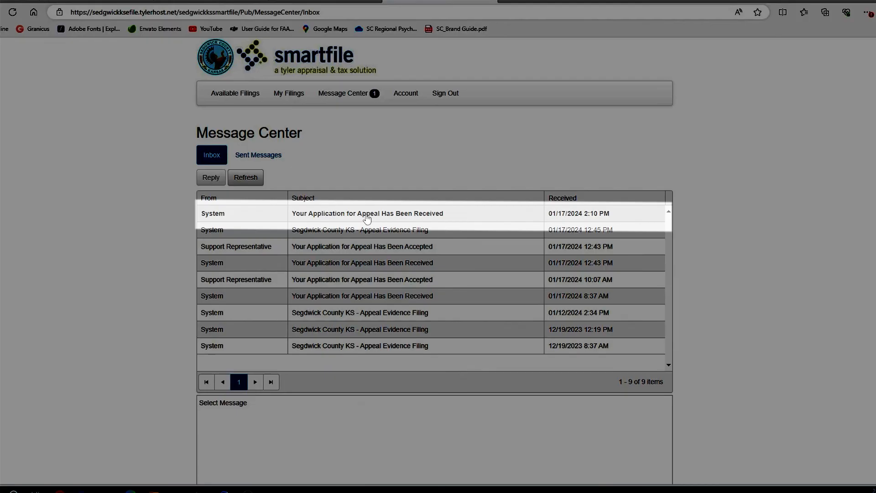
left_click(367, 213)
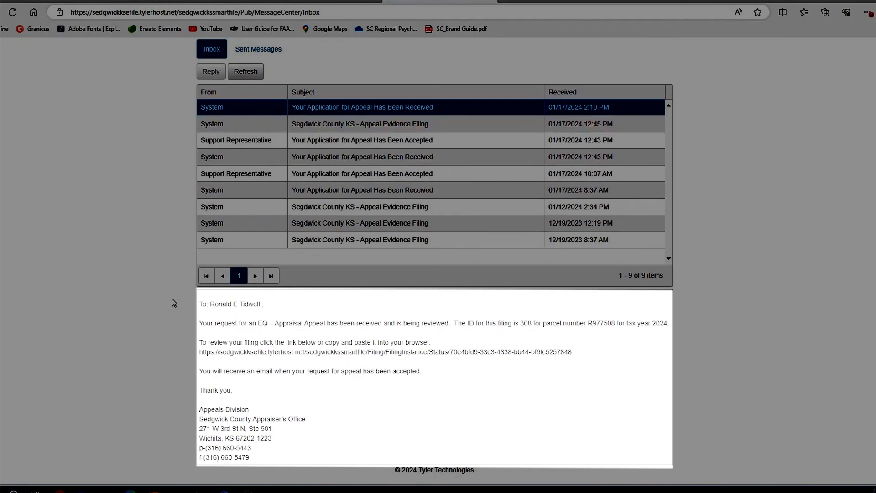
mouse_move(460, 341)
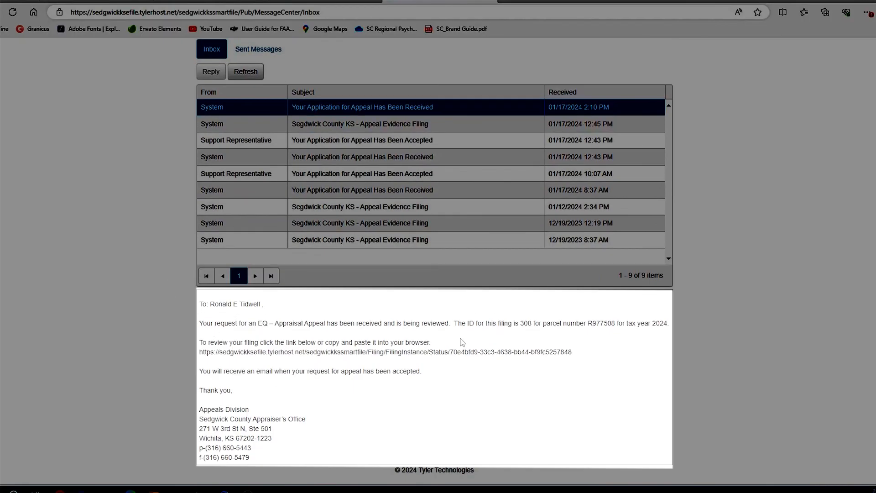